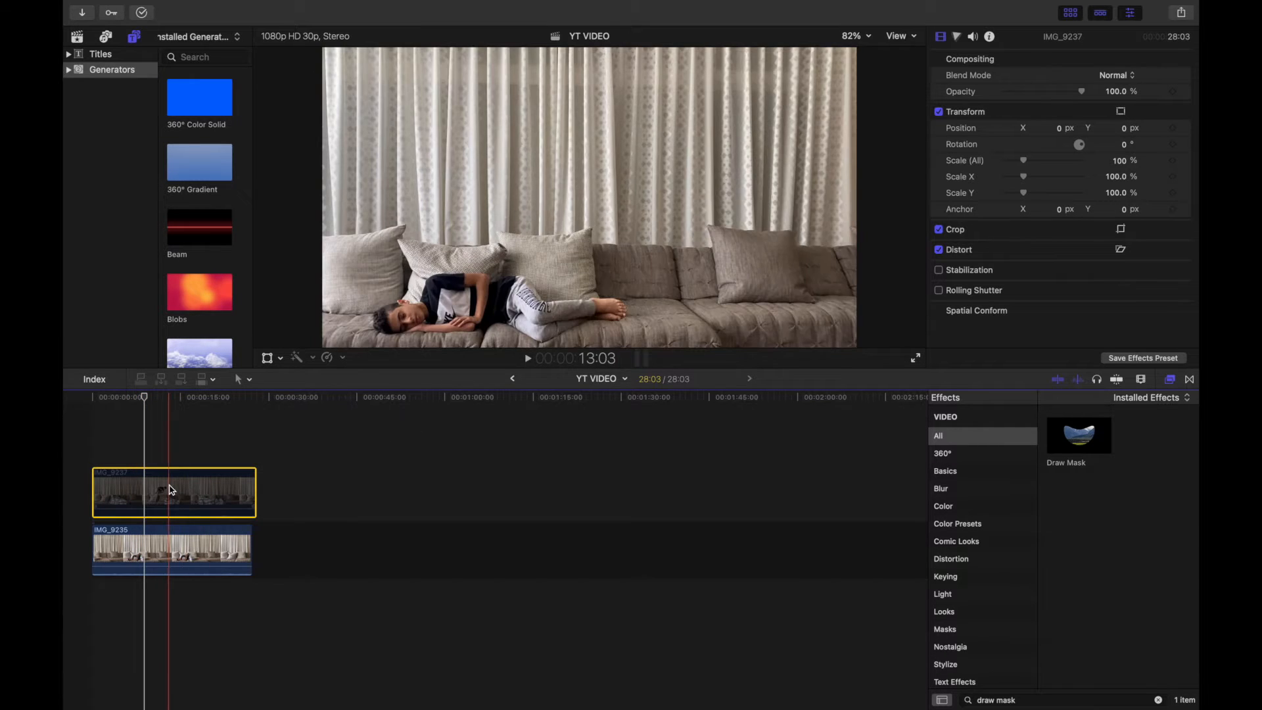
- Select the upper sofa clip IMG_9237 to receive the Draw Mask effect
click(142, 446)
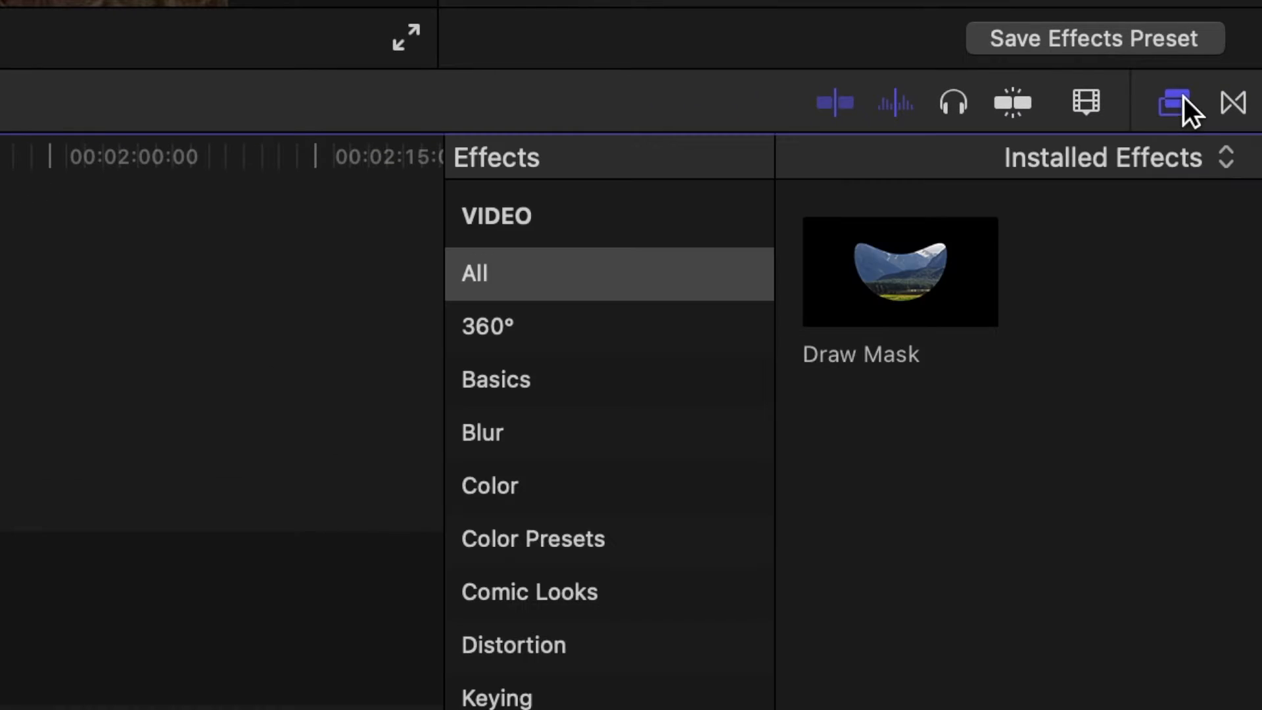
mouse_move(890, 314)
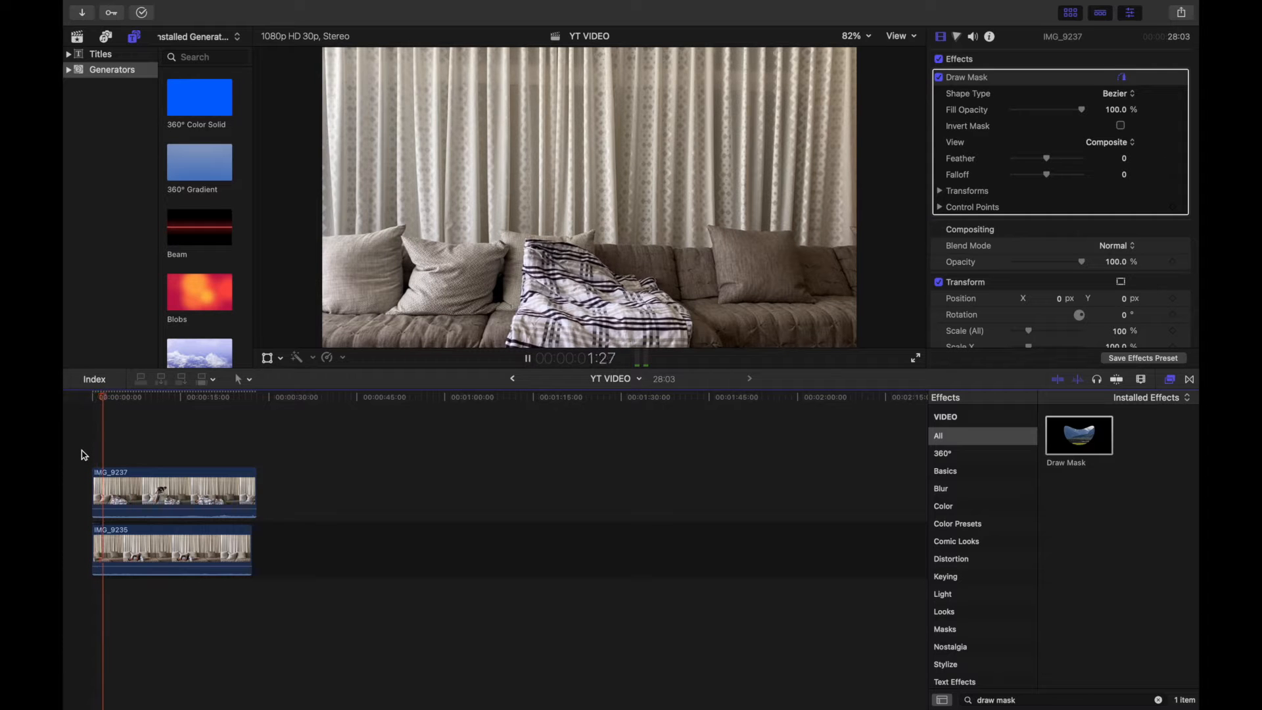
- Place Bezier mask control points around the left side of the sofa where the boy lies
click(527, 358)
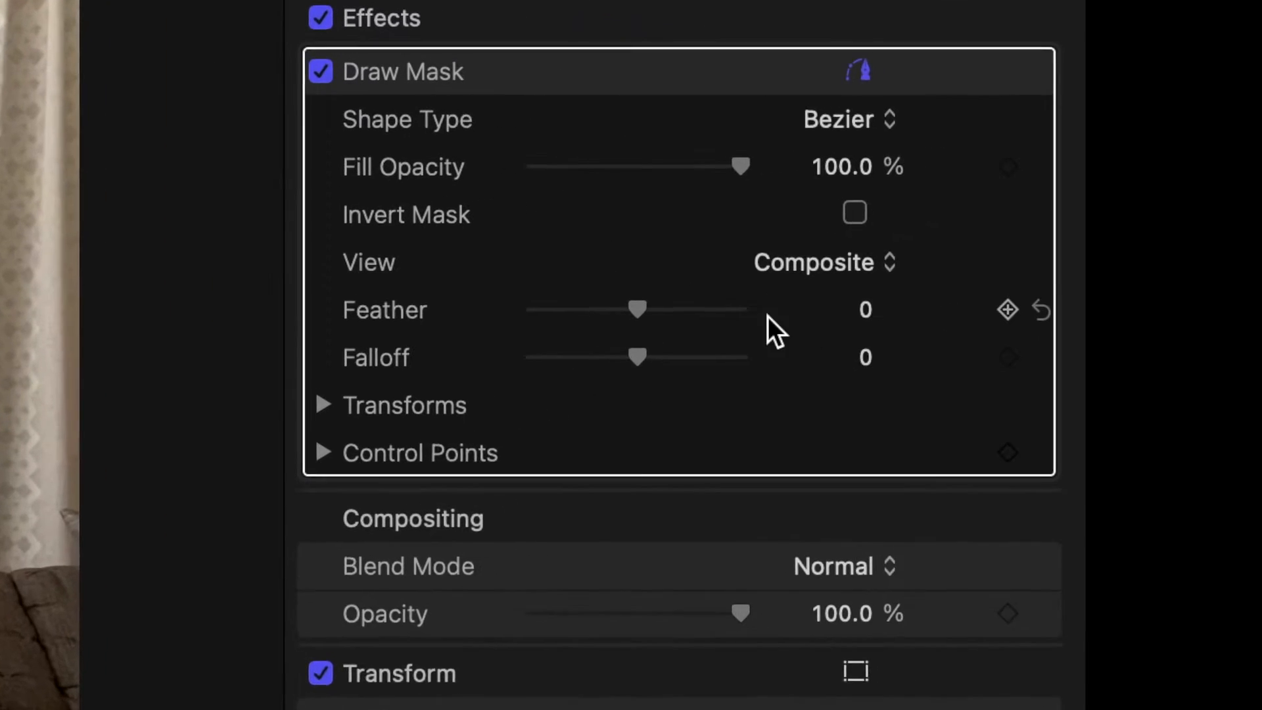
right_click(1007, 308)
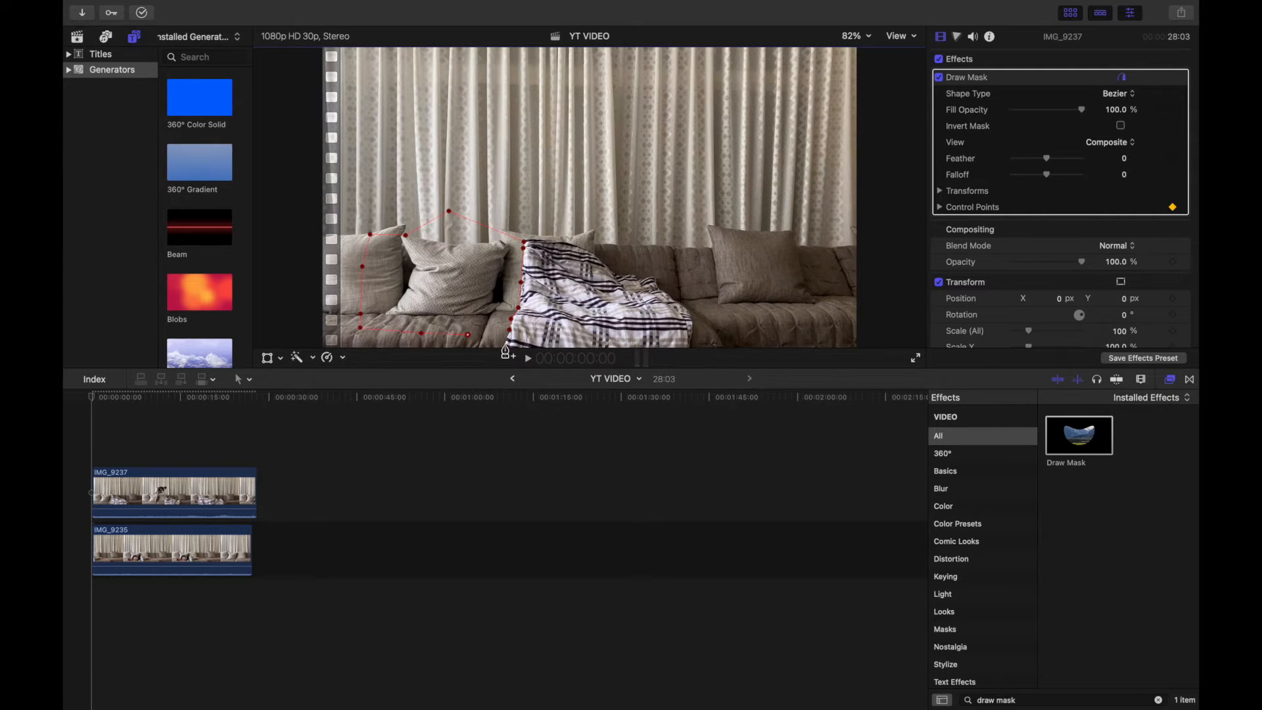
- Set the mask Shape Type to Linear and enable Invert Mask to reveal the lower clip
click(1117, 93)
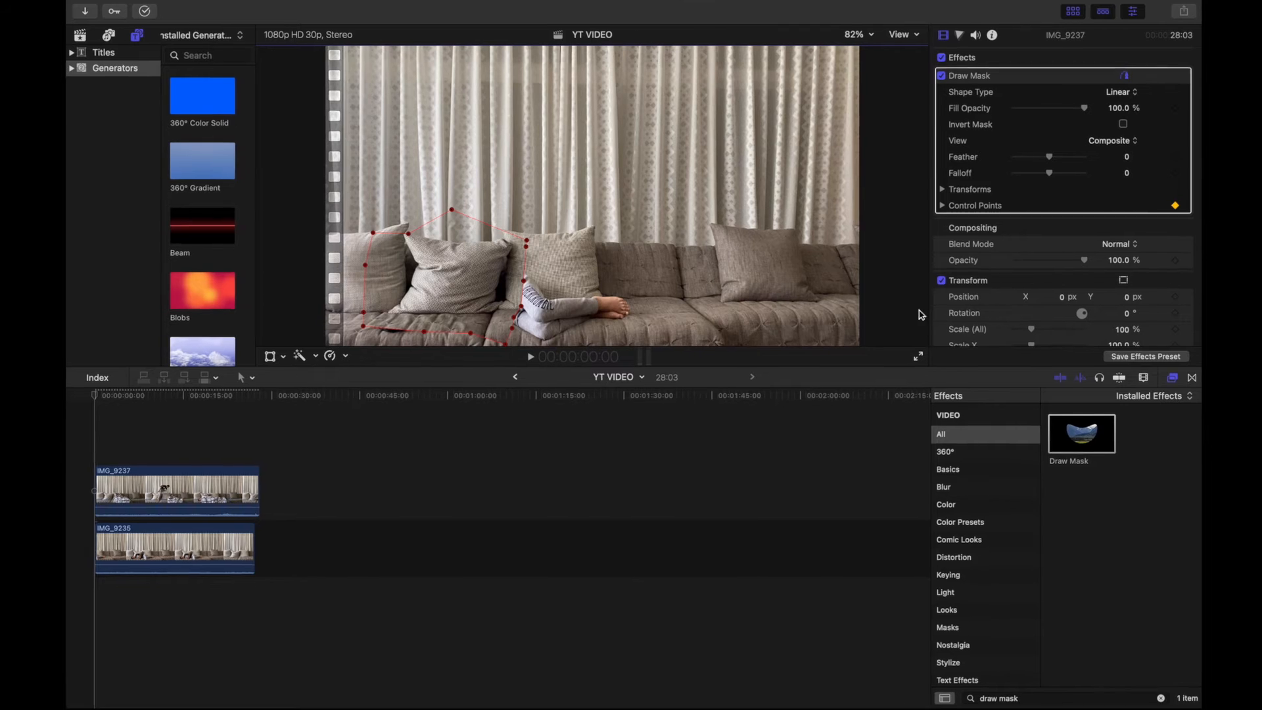
click(1121, 123)
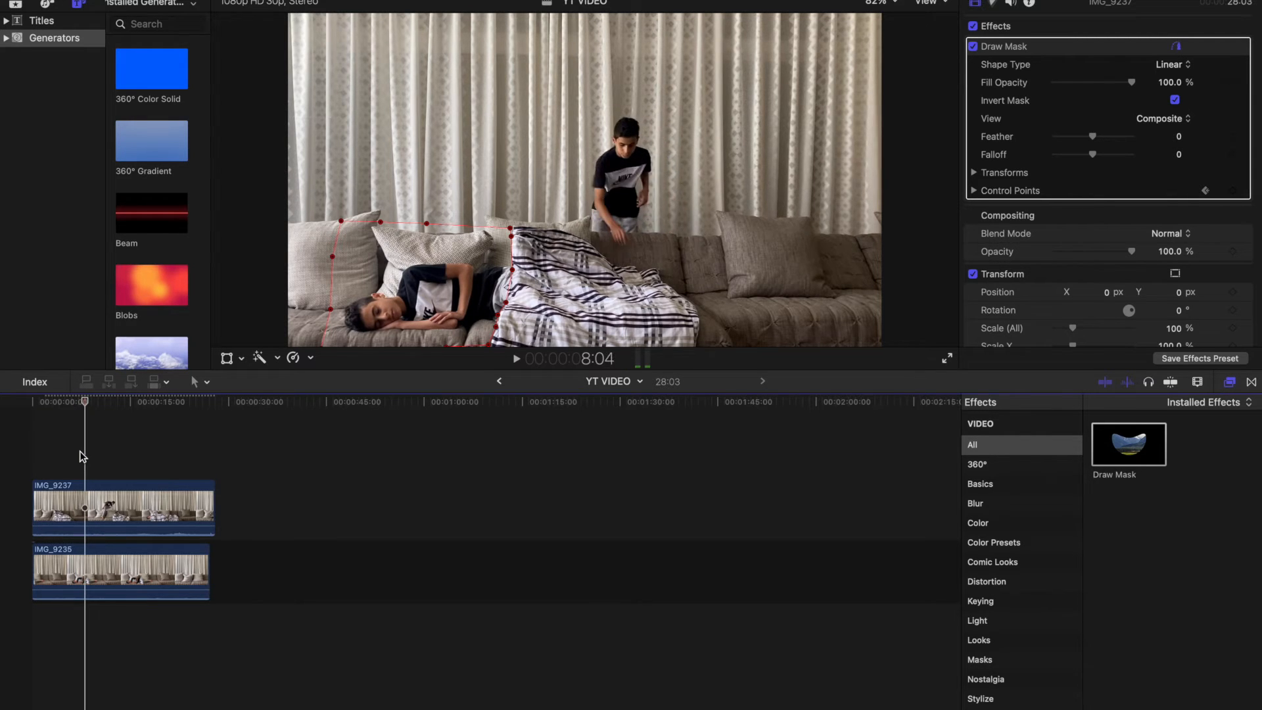
- Play the composite and stop on the blanket-throwing moment for keyframing
key(space)
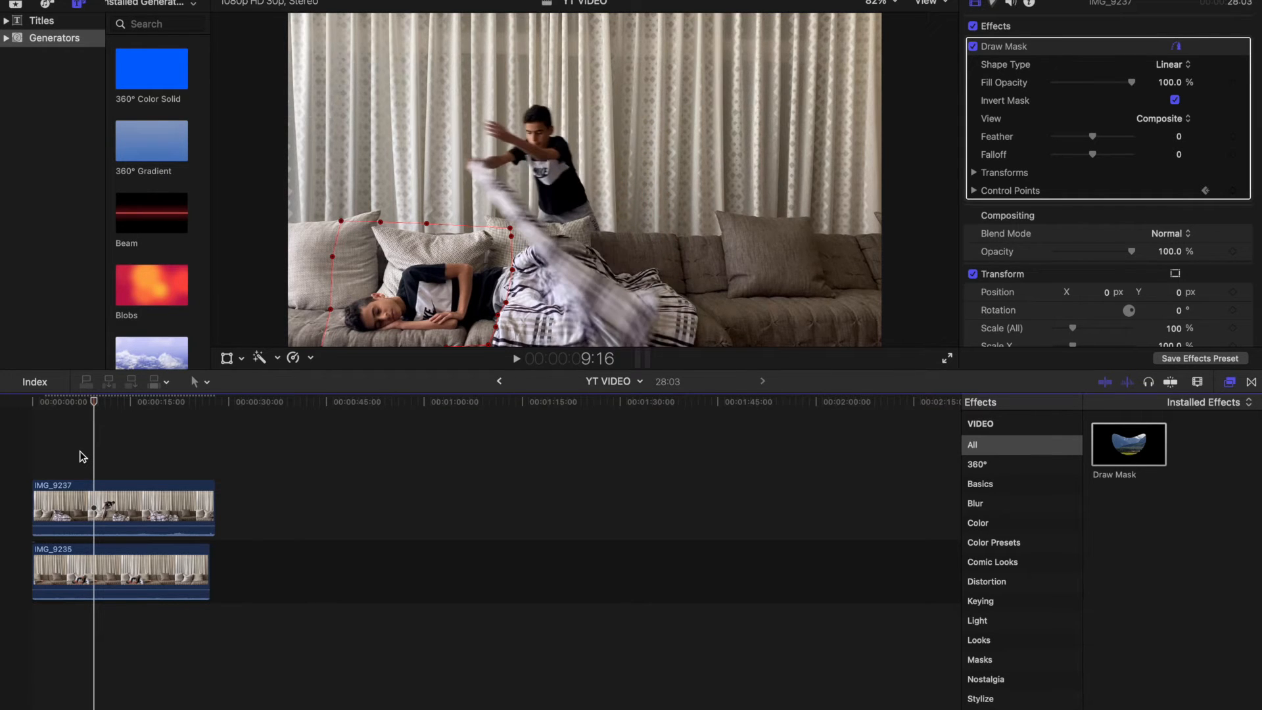
click(129, 451)
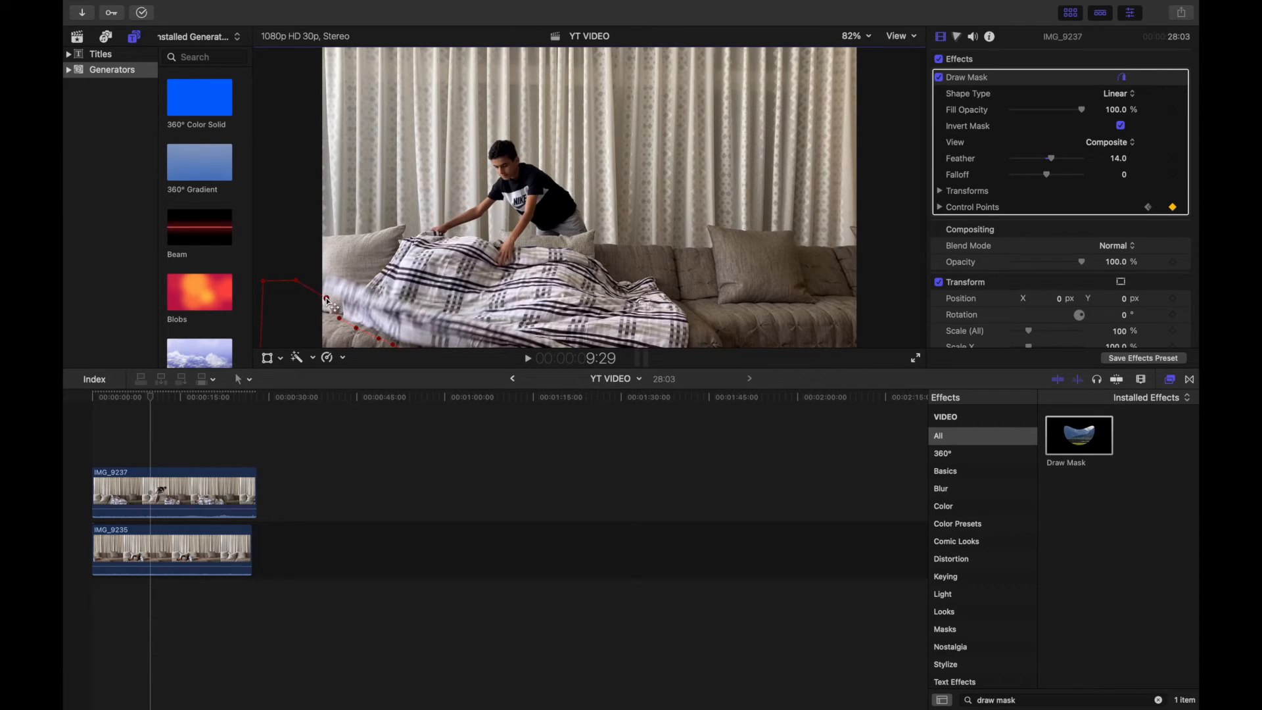
- Set the viewer zoom to 50% to see the whole frame
click(850, 35)
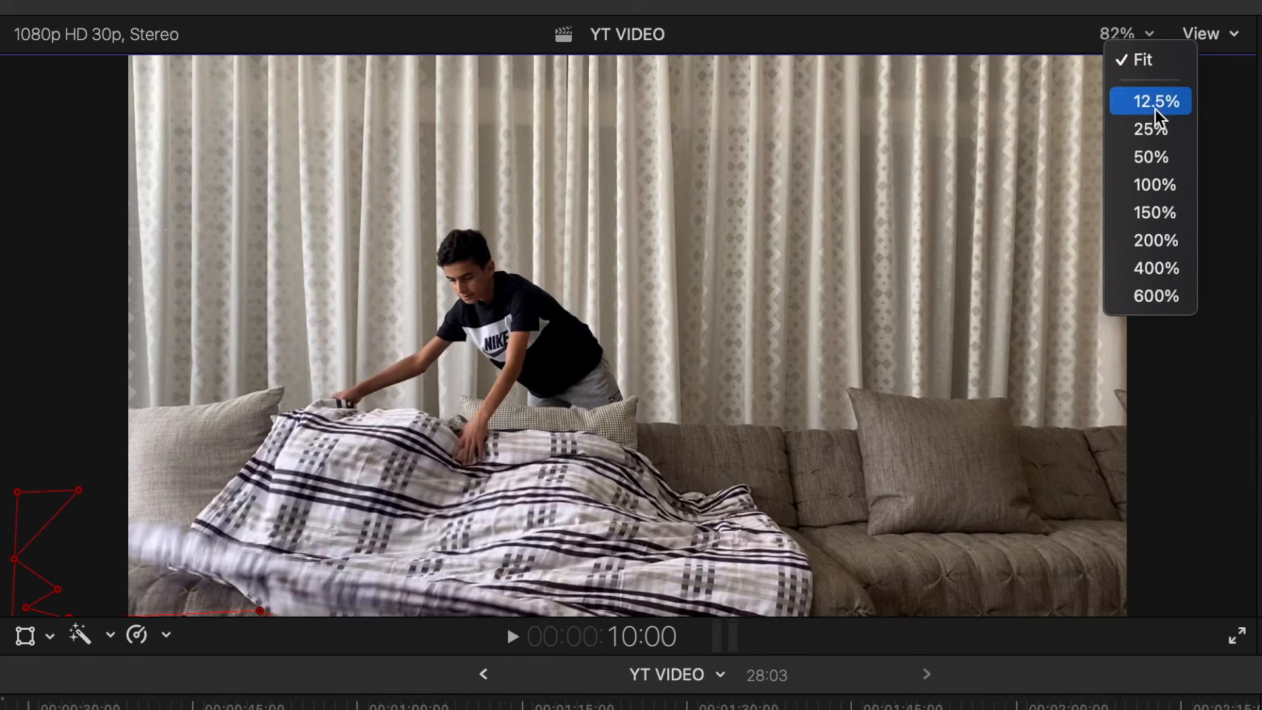
click(1149, 156)
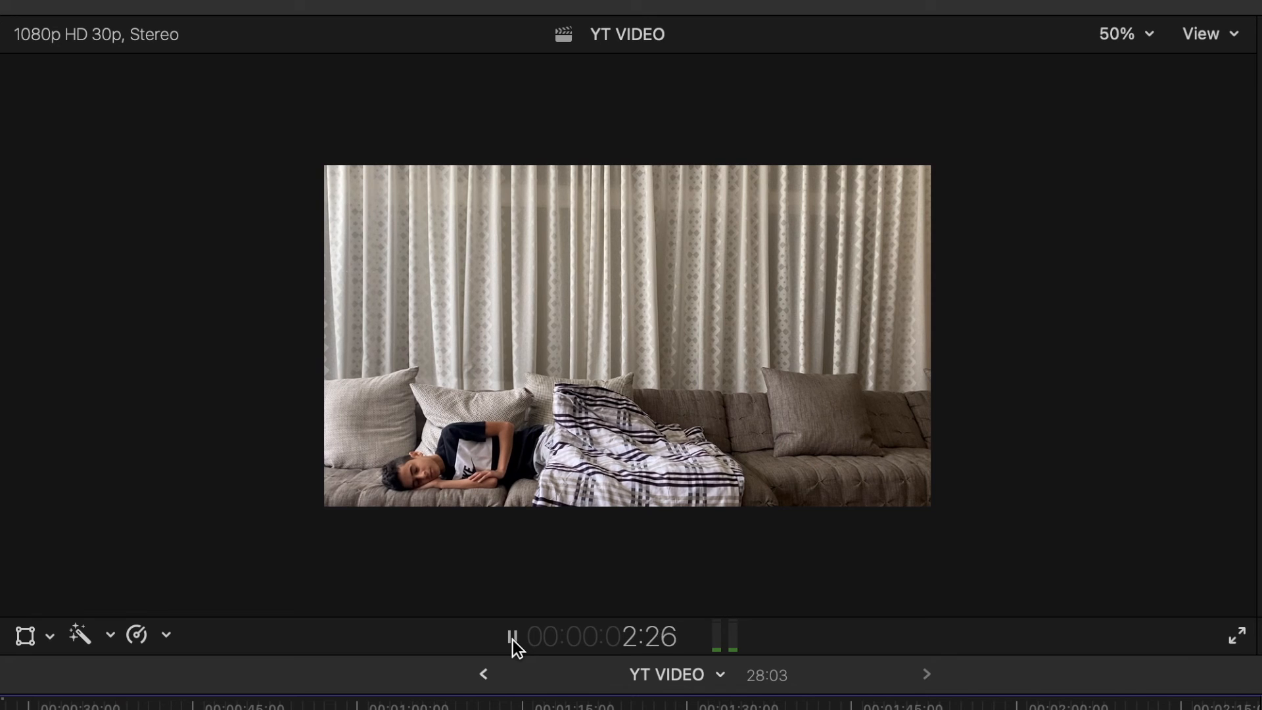
click(512, 636)
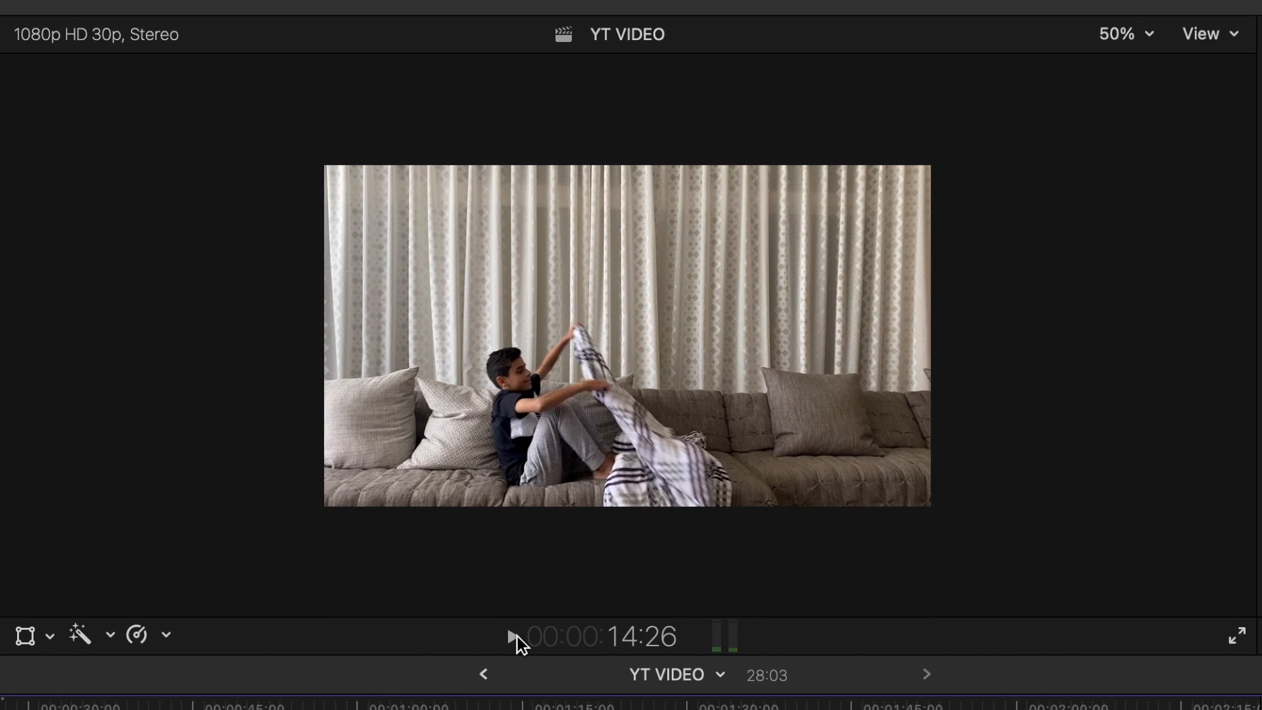
click(511, 637)
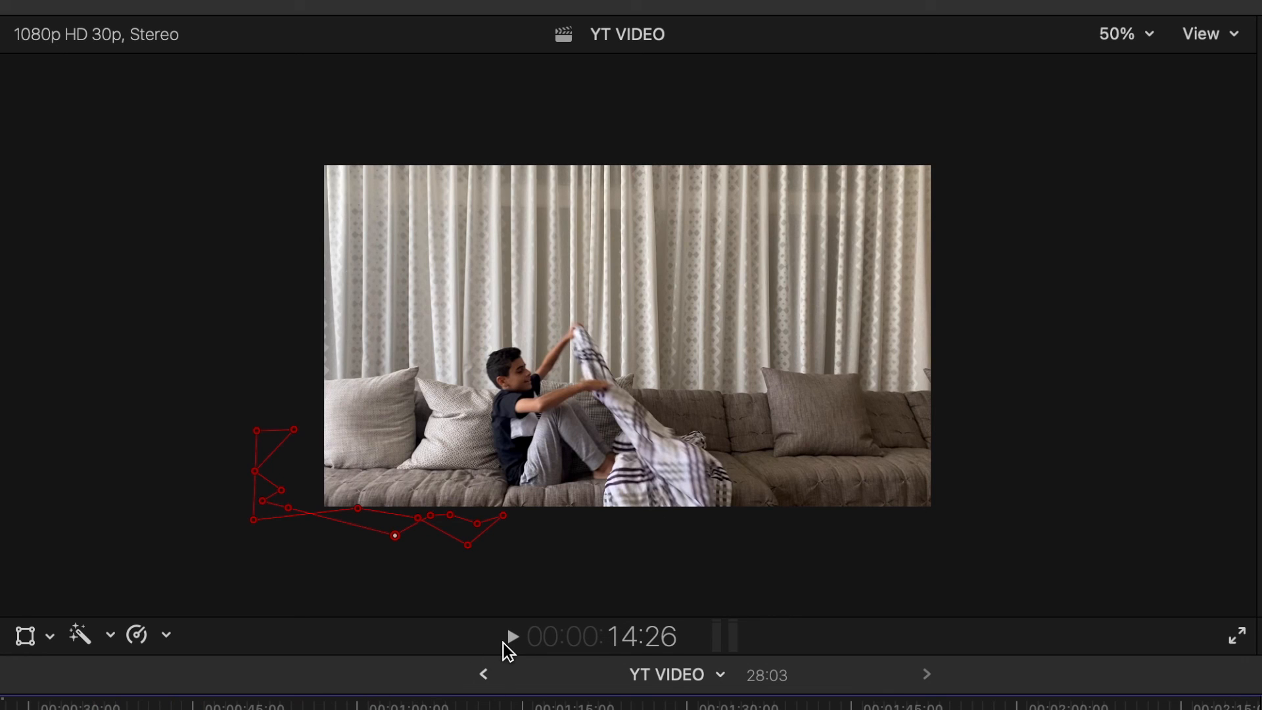
mouse_move(513, 636)
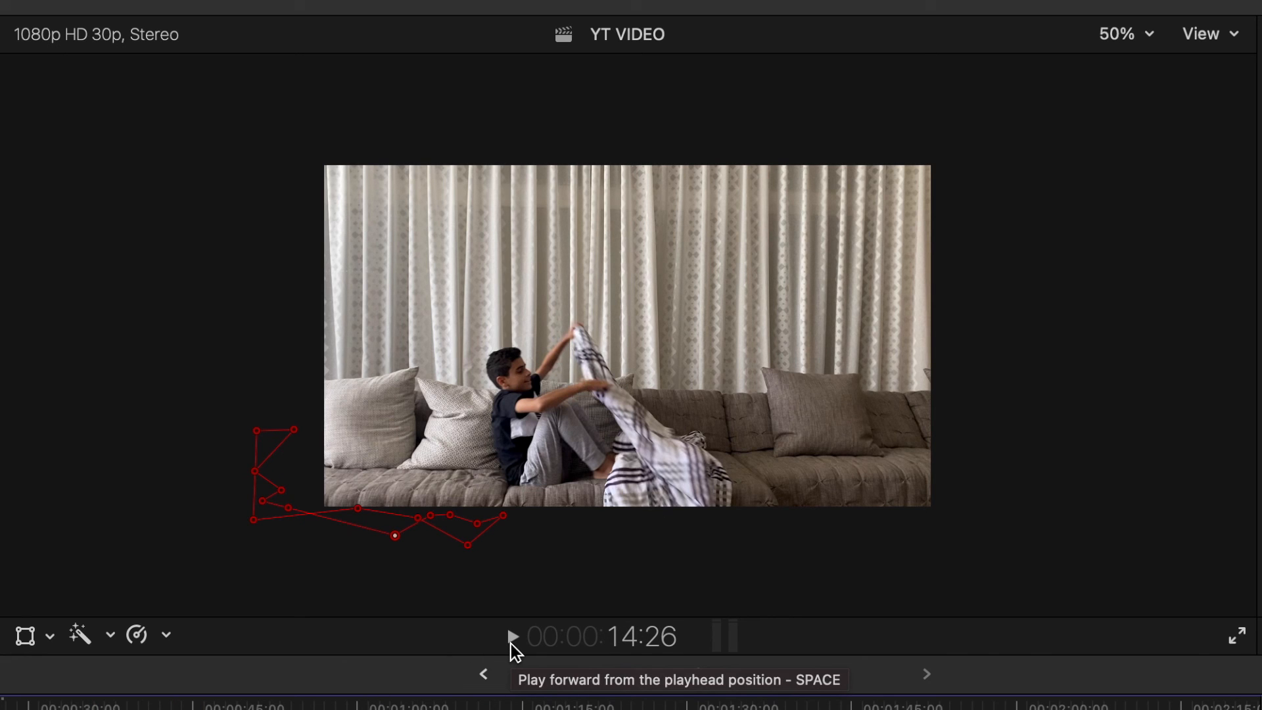